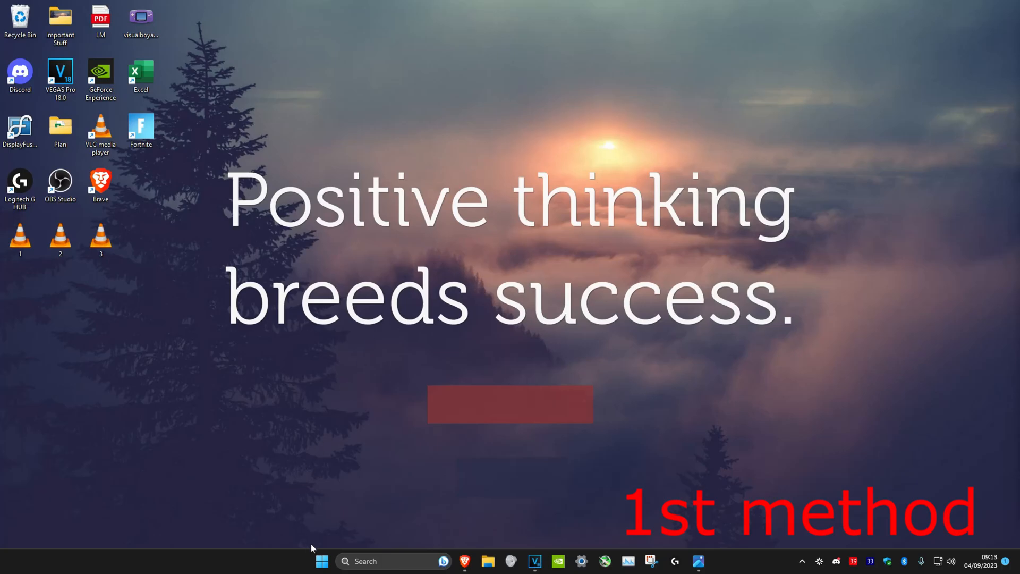
{"action": "mouse_move", "coordinate": [331, 329]}
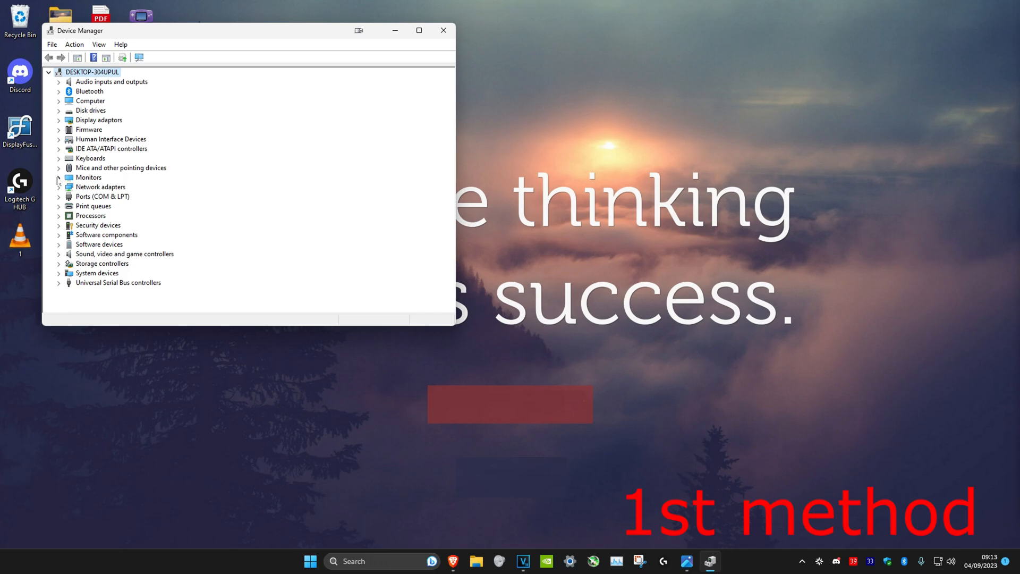
- Run an automatic driver search for the Acer KG241 P monitor and dismiss the 'best driver installed' result
{"action": "right_click", "coordinate": [110, 195]}
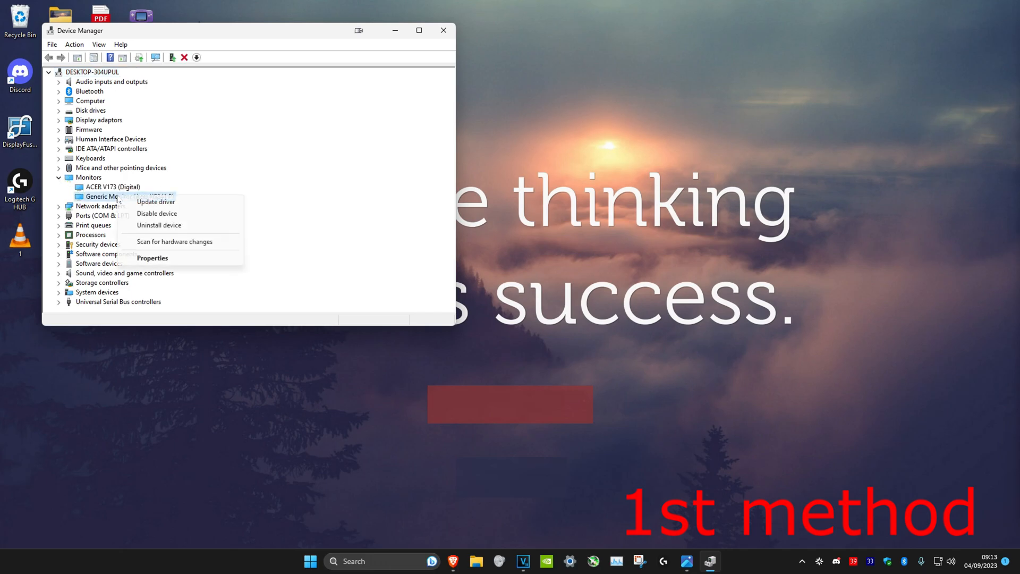
{"action": "mouse_move", "coordinate": [157, 213]}
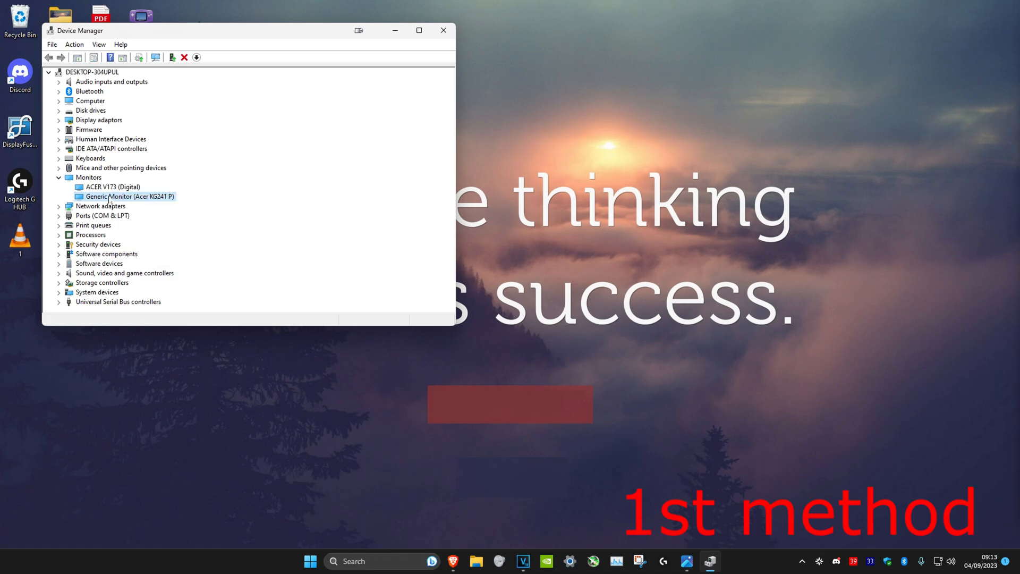
{"action": "right_click", "coordinate": [128, 196]}
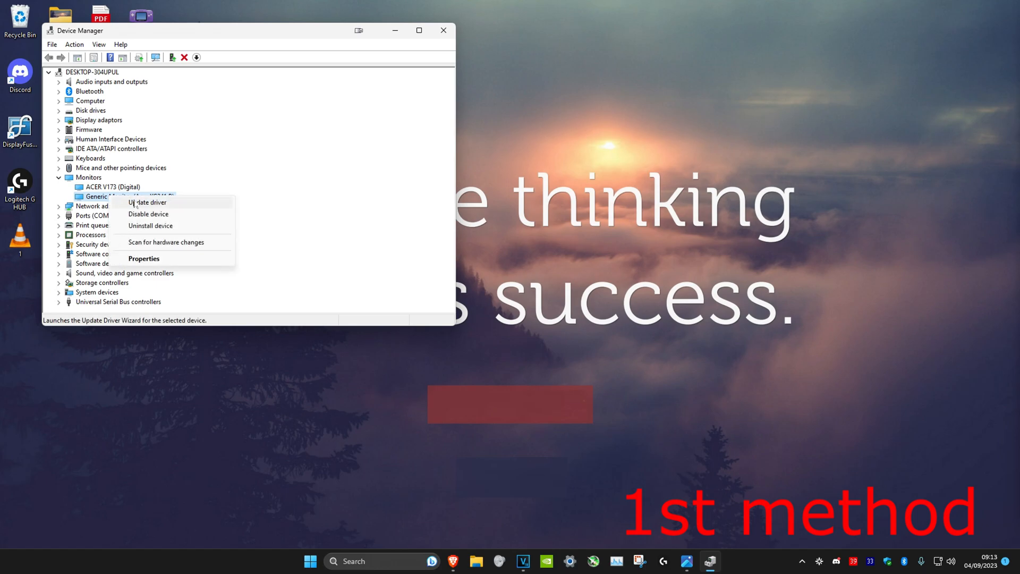
{"action": "left_click", "coordinate": [146, 202]}
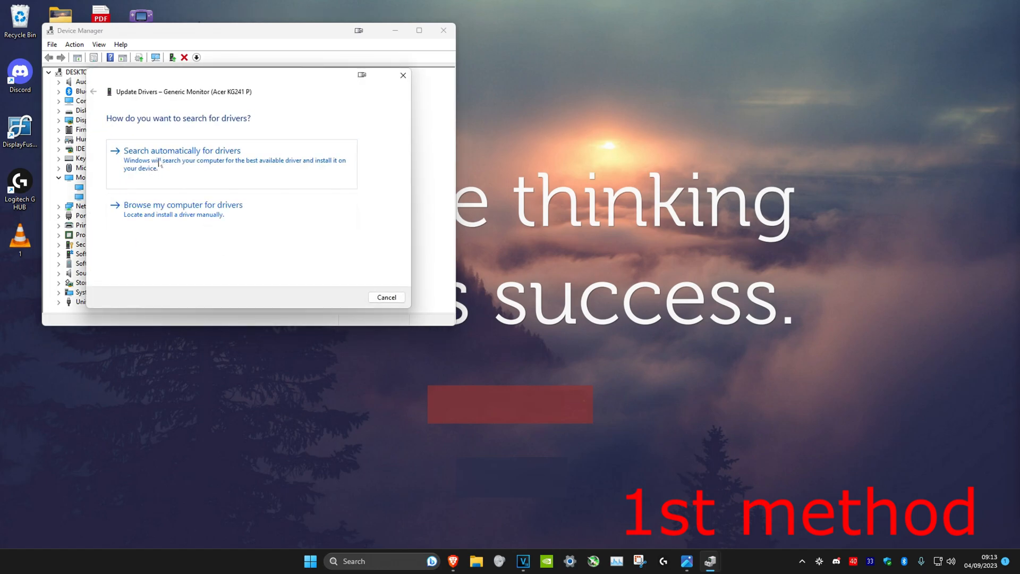
{"action": "left_click", "coordinate": [182, 150]}
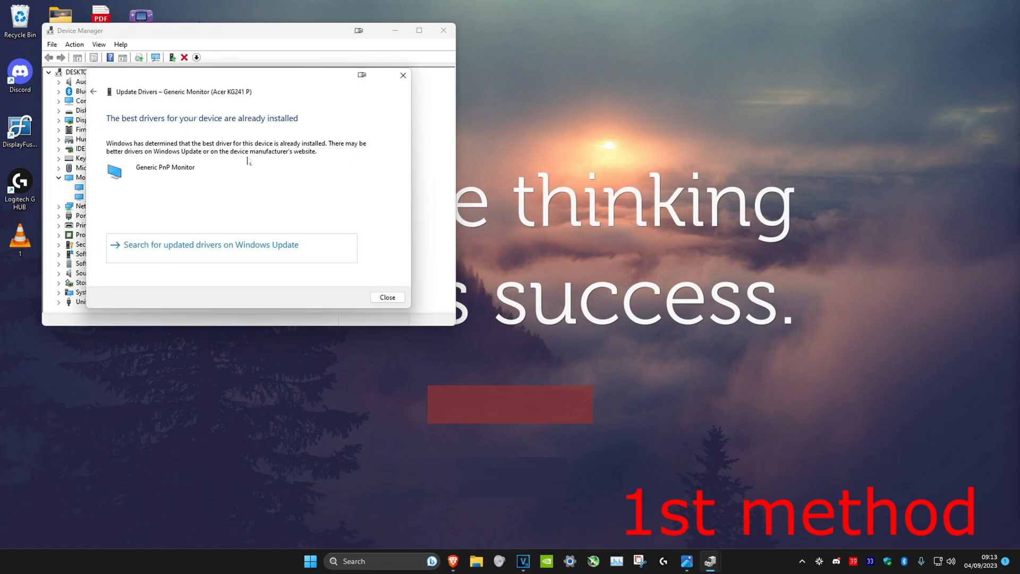
{"action": "left_click", "coordinate": [386, 297]}
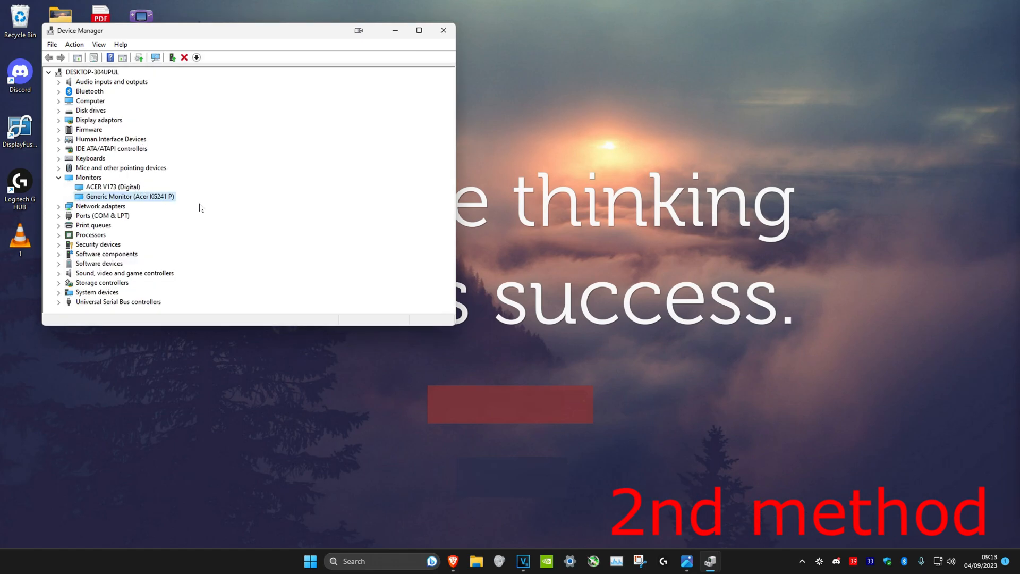
{"action": "mouse_move", "coordinate": [68, 122]}
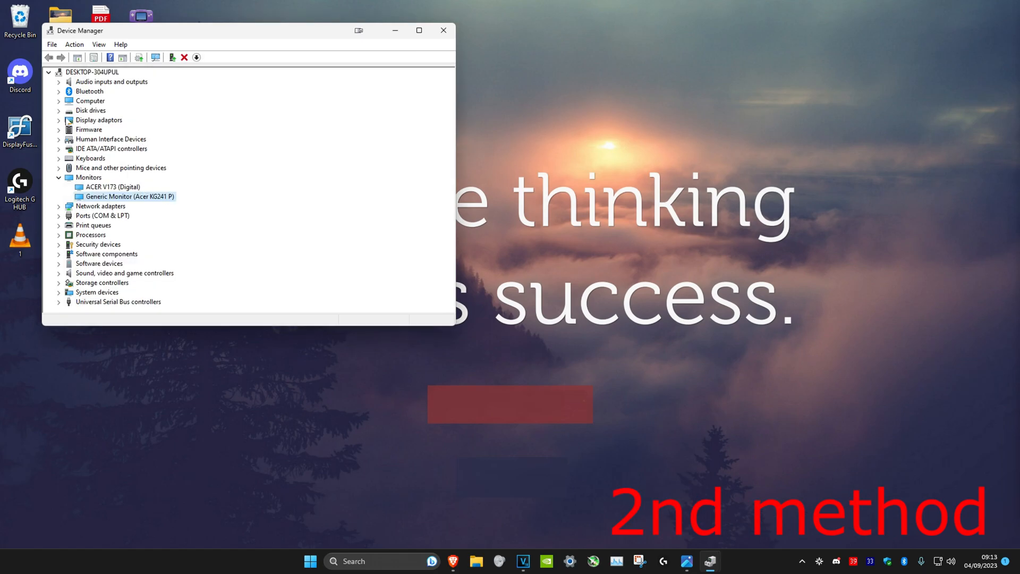
- Expand Display adaptors and launch the driver update wizard for the NVIDIA GeForce GTX 1660 Ti
{"action": "left_click", "coordinate": [58, 120]}
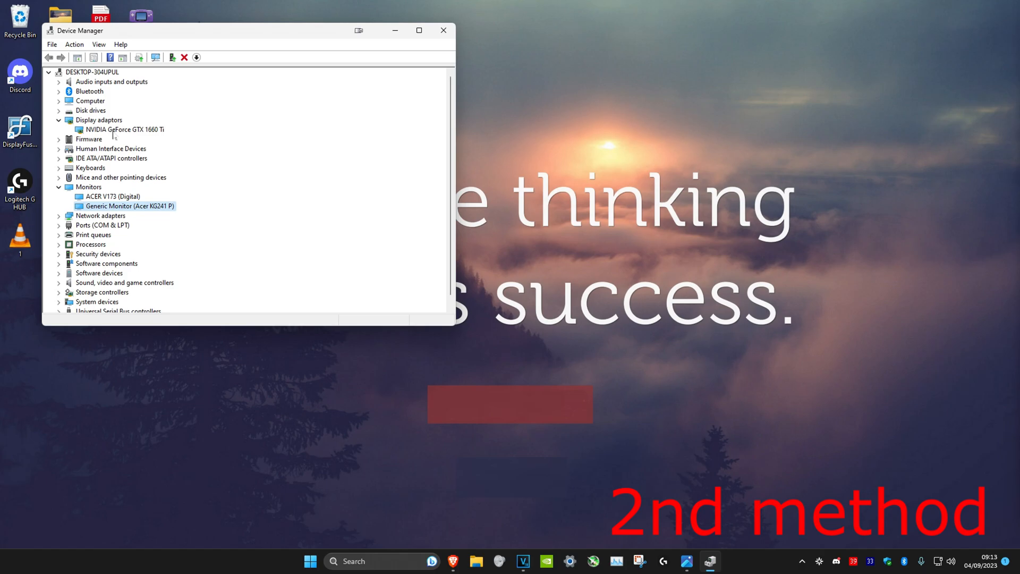
{"action": "right_click", "coordinate": [123, 129]}
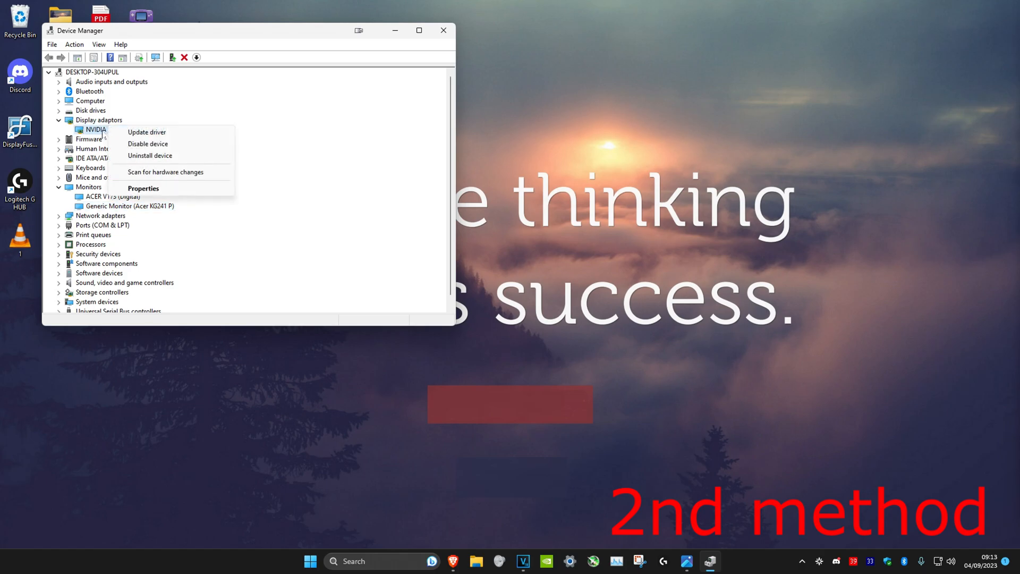
{"action": "left_click", "coordinate": [145, 132]}
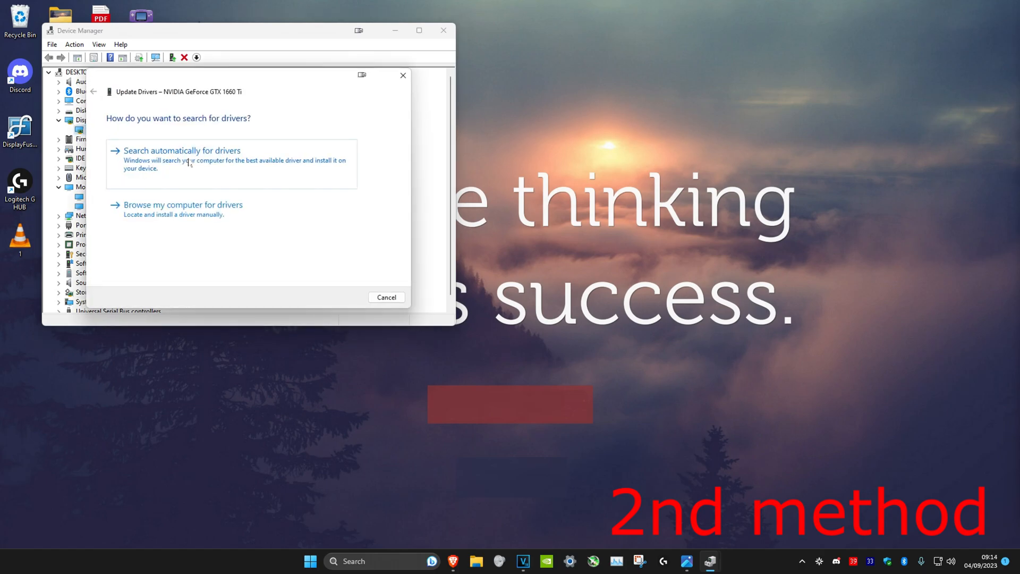
- Browse locally, list compatible drivers and select the NVIDIA GeForce GTX 1660 Ti driver
{"action": "left_click", "coordinate": [182, 149]}
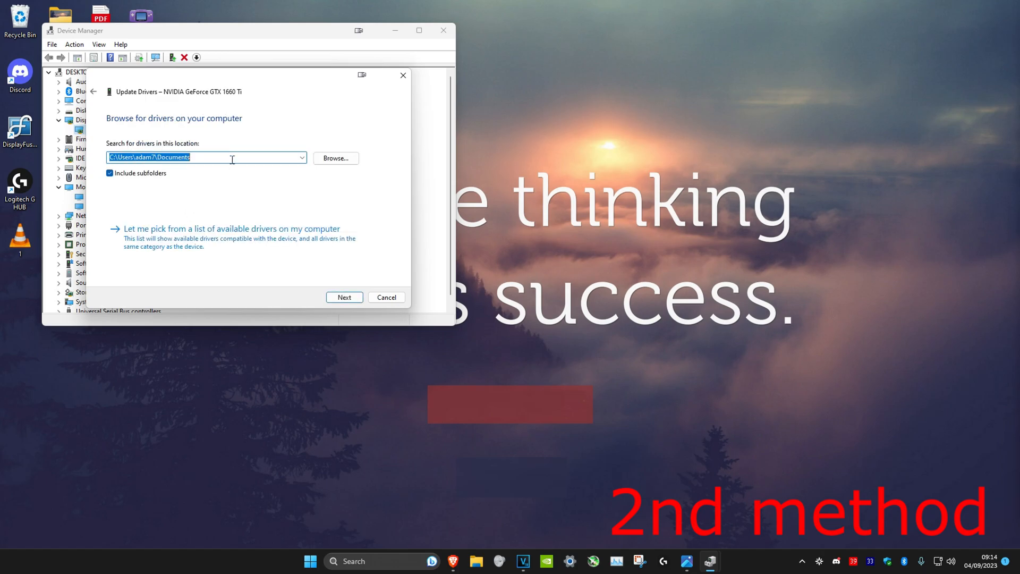
{"action": "left_click", "coordinate": [231, 228]}
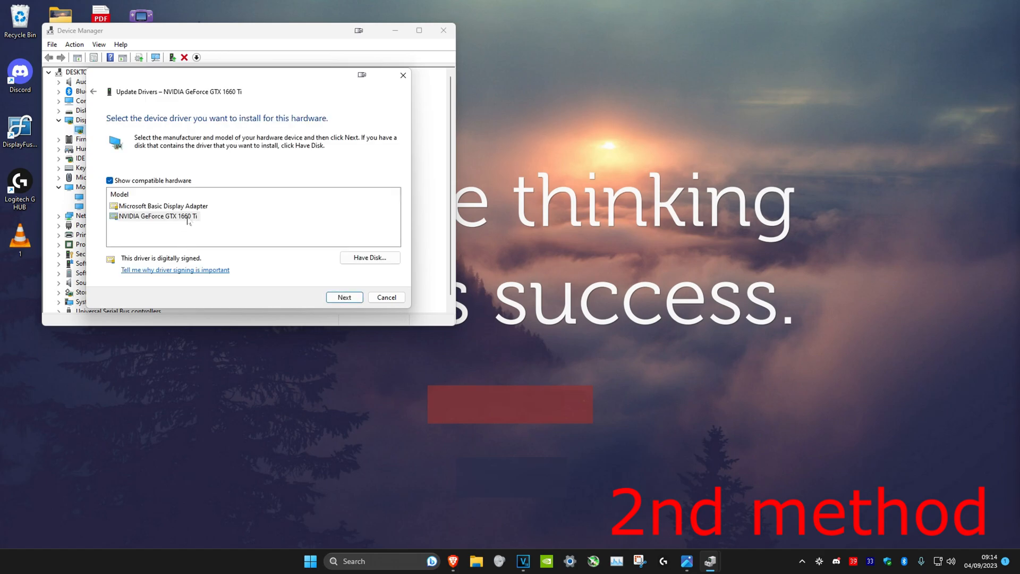
{"action": "left_click", "coordinate": [156, 215]}
{"action": "type", "text": "micros"}
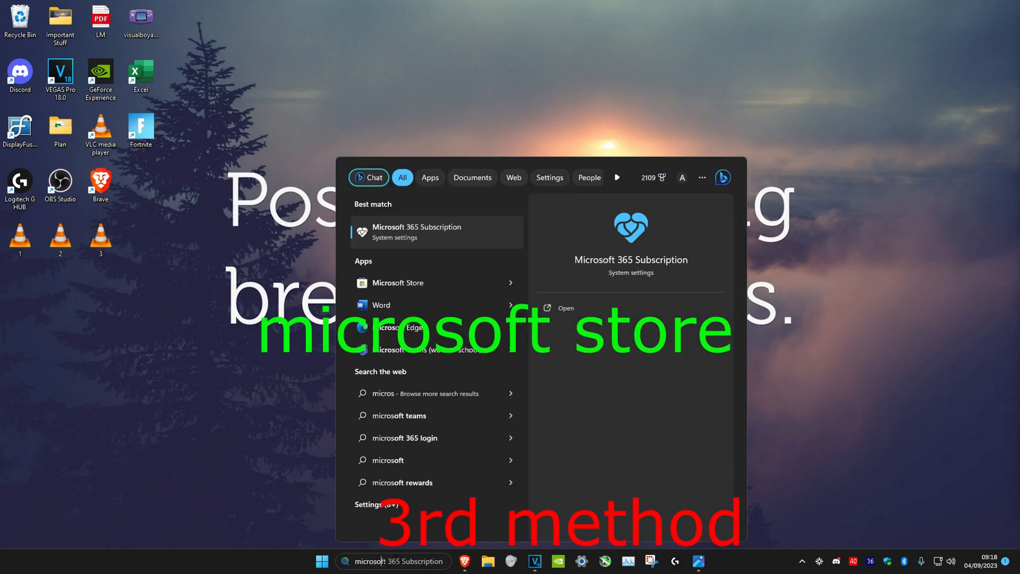
- Launch Microsoft Store and search it for 'twink' to find Twinkle Tray: Brightness Slider
{"action": "left_click", "coordinate": [397, 283]}
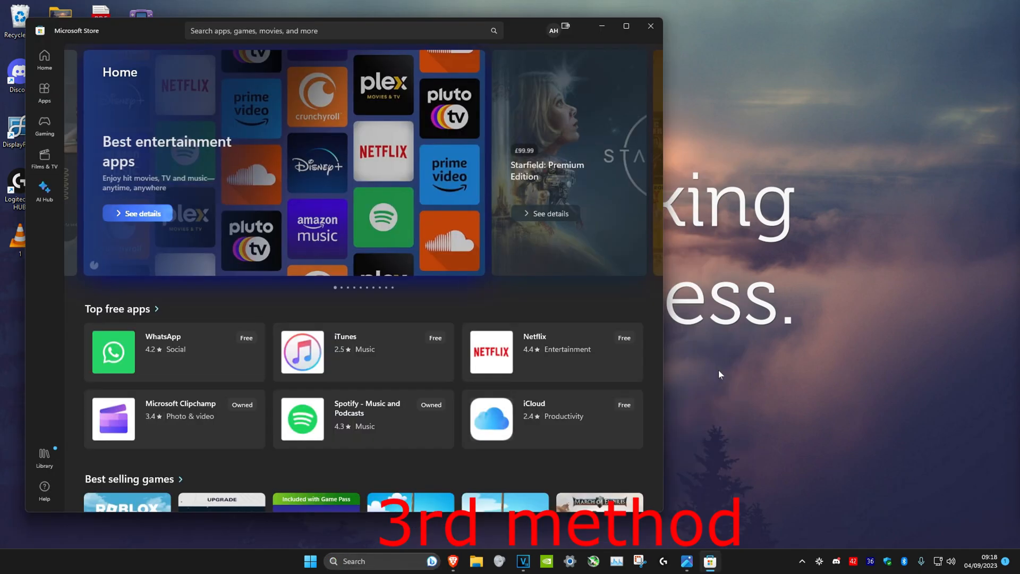
{"action": "type", "text": "twinkle tray"}
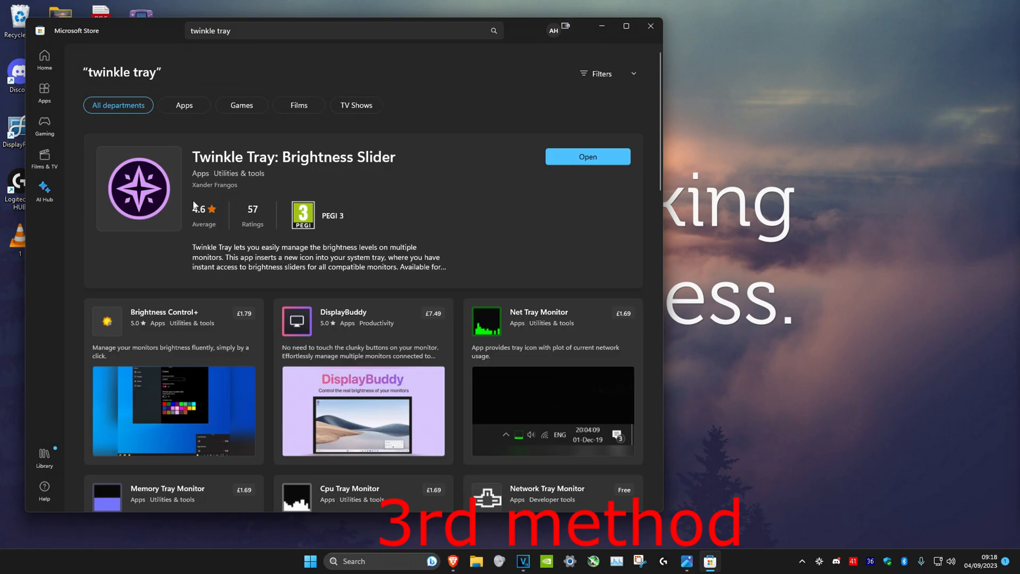
{"action": "mouse_move", "coordinate": [835, 374]}
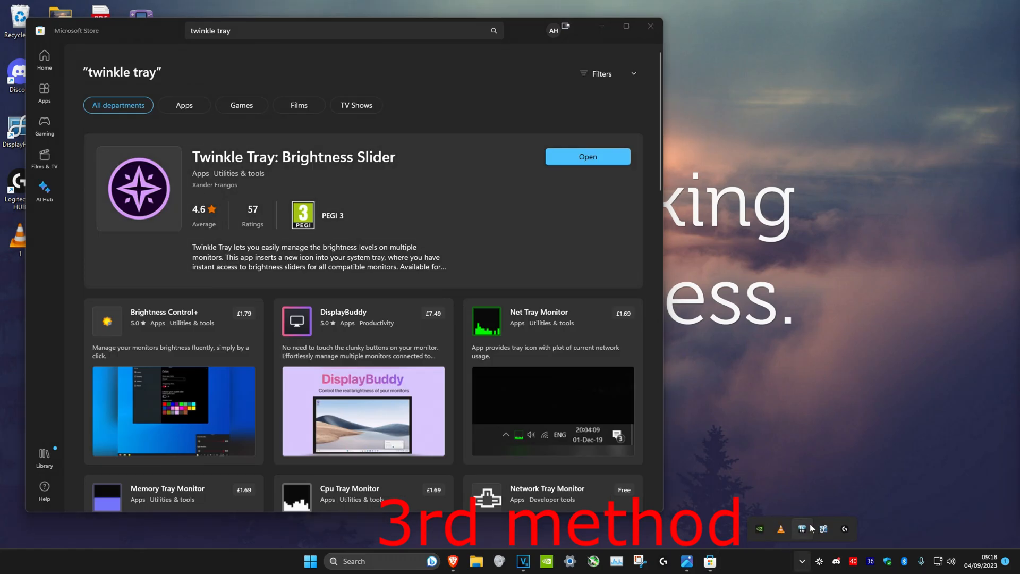
- Adjust the Acer KG241 P brightness slider (62, 11) and leave it at 27, then return to the desktop
{"action": "left_click", "coordinate": [819, 560]}
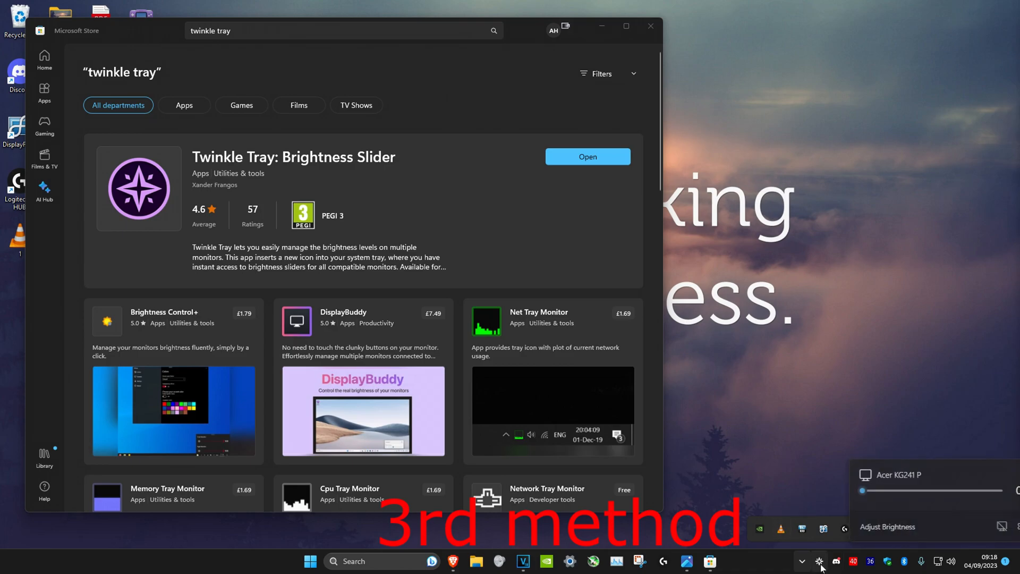
{"action": "left_click", "coordinate": [293, 158]}
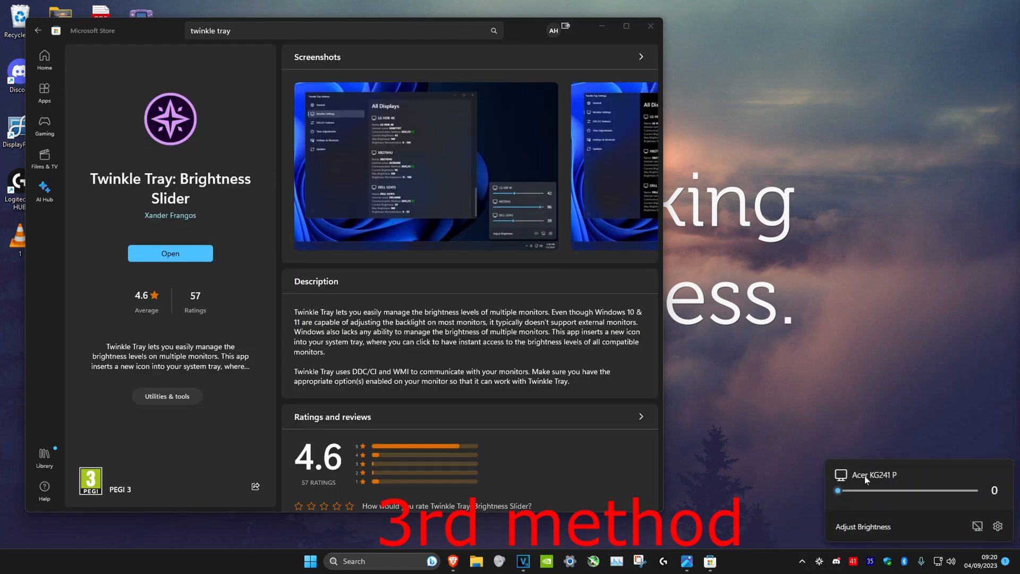
{"action": "left_click_drag", "start_coordinate": [838, 491], "coordinate": [922, 491]}
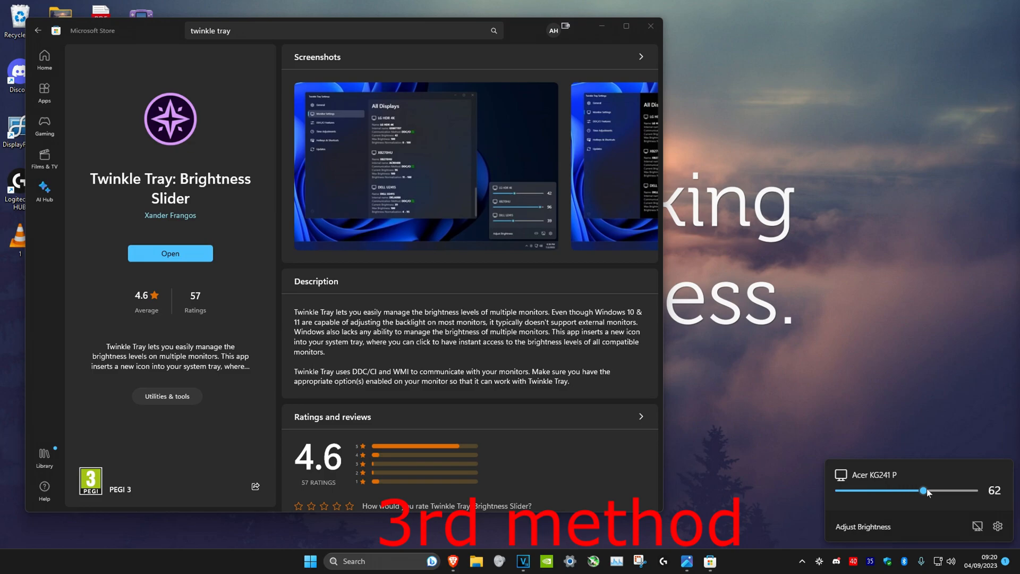
{"action": "left_click_drag", "start_coordinate": [923, 491], "coordinate": [851, 490]}
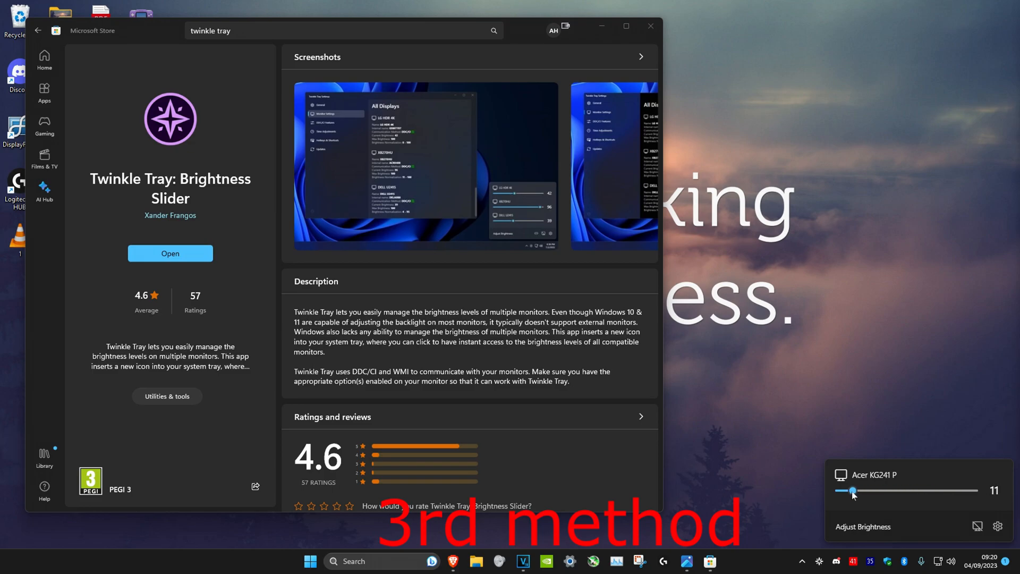
{"action": "left_click_drag", "start_coordinate": [853, 491], "coordinate": [874, 491]}
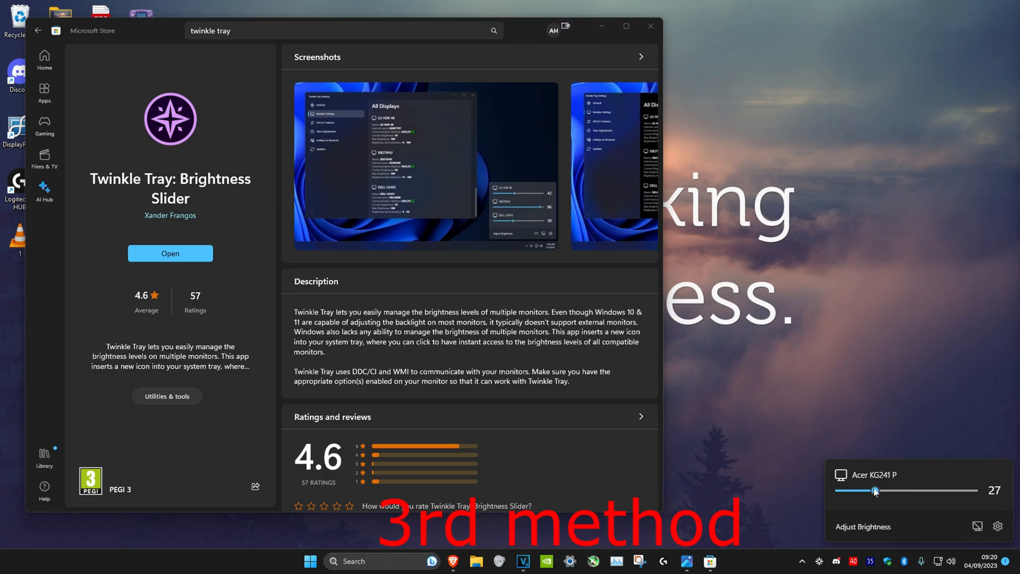
{"action": "left_click", "coordinate": [648, 25]}
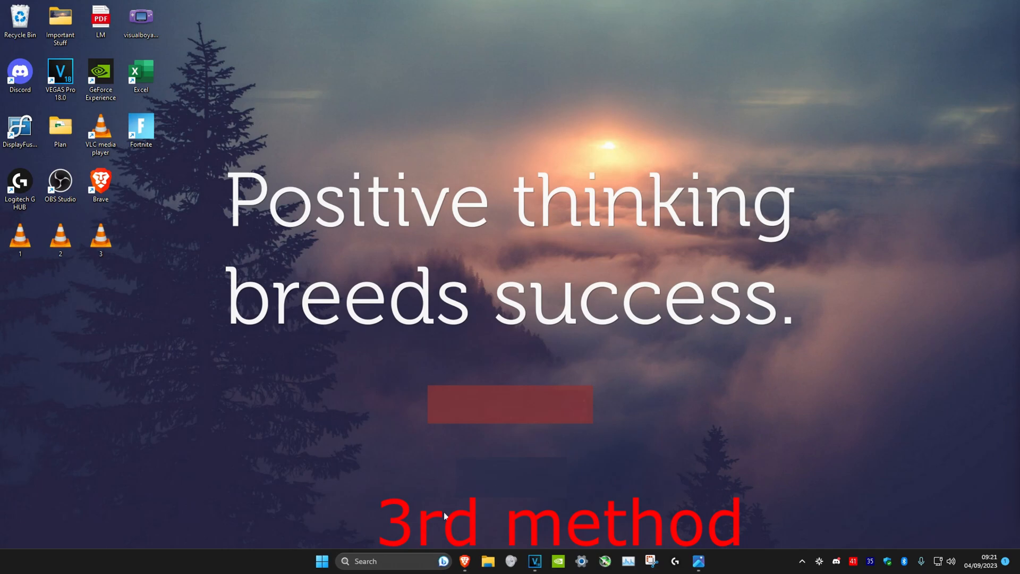
- Launch Task Manager via search and show the Startup apps list with Twinkle Tray enabled
{"action": "type", "text": "task Manager"}
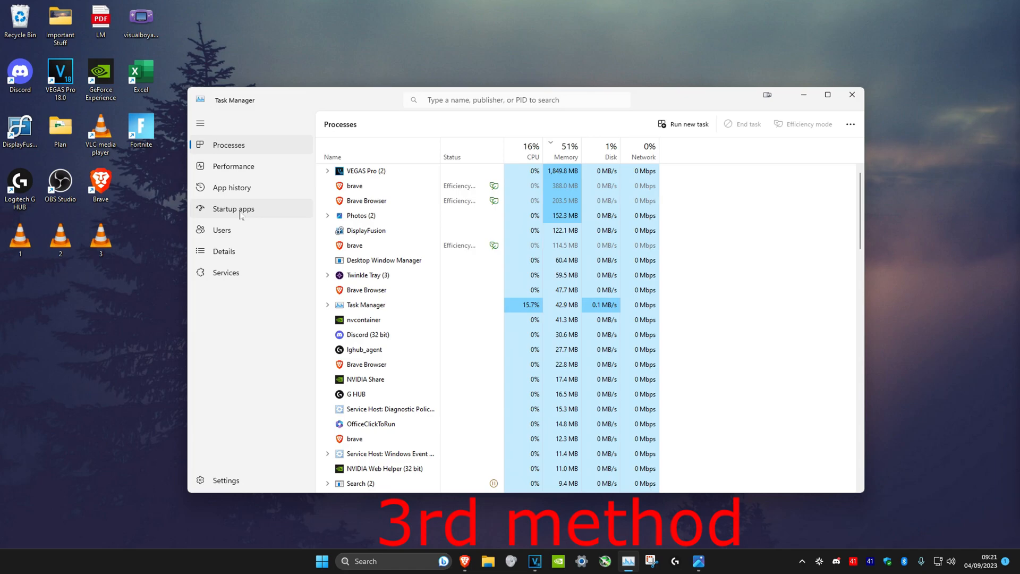
{"action": "left_click", "coordinate": [232, 208]}
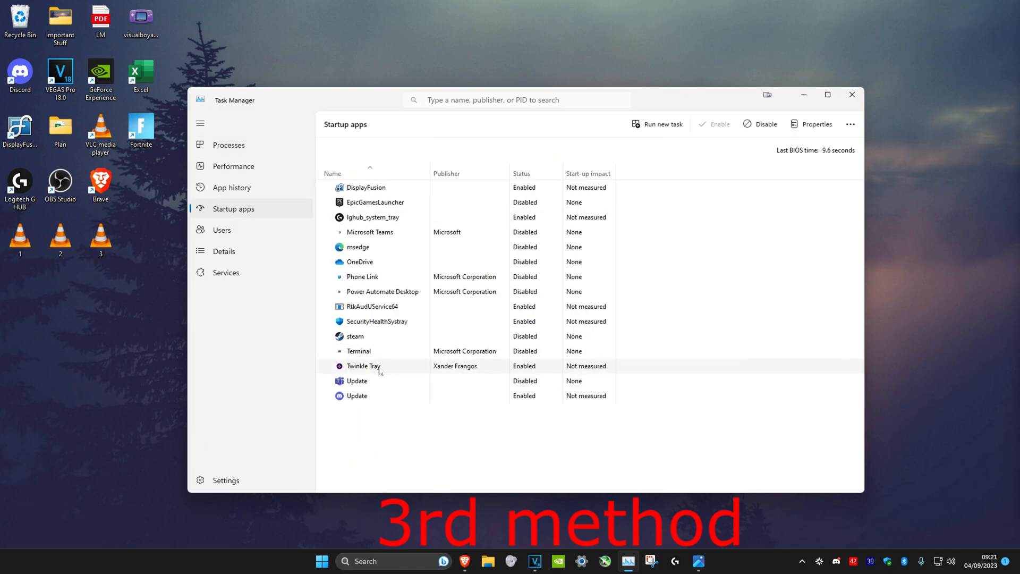